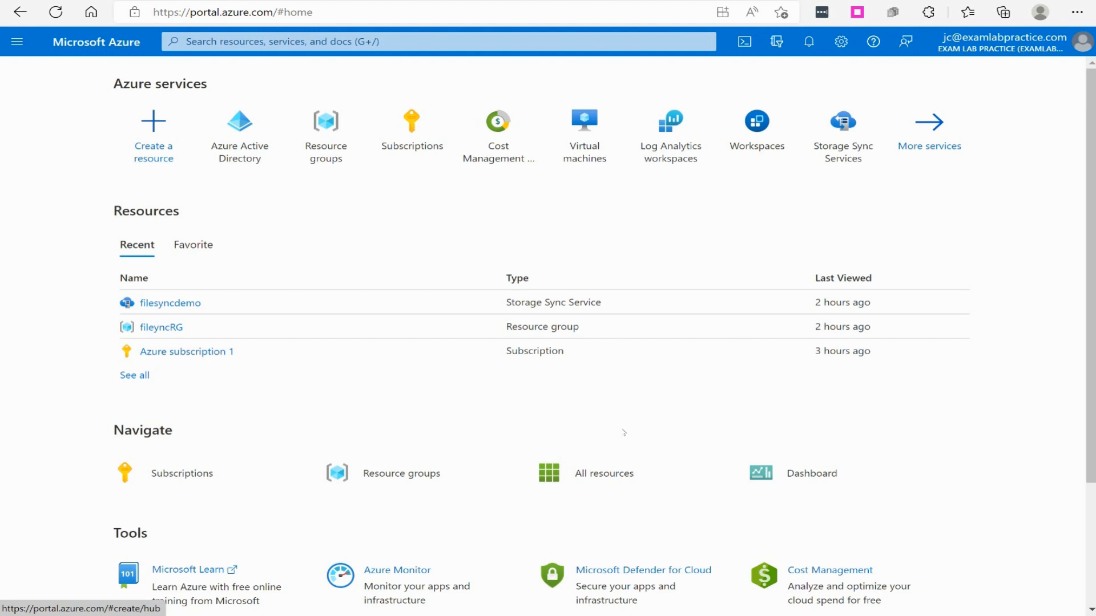
Step: Open Bob Jones's overview from Azure Active Directory's All users list and review status and sign-ins
left_click(18, 42)
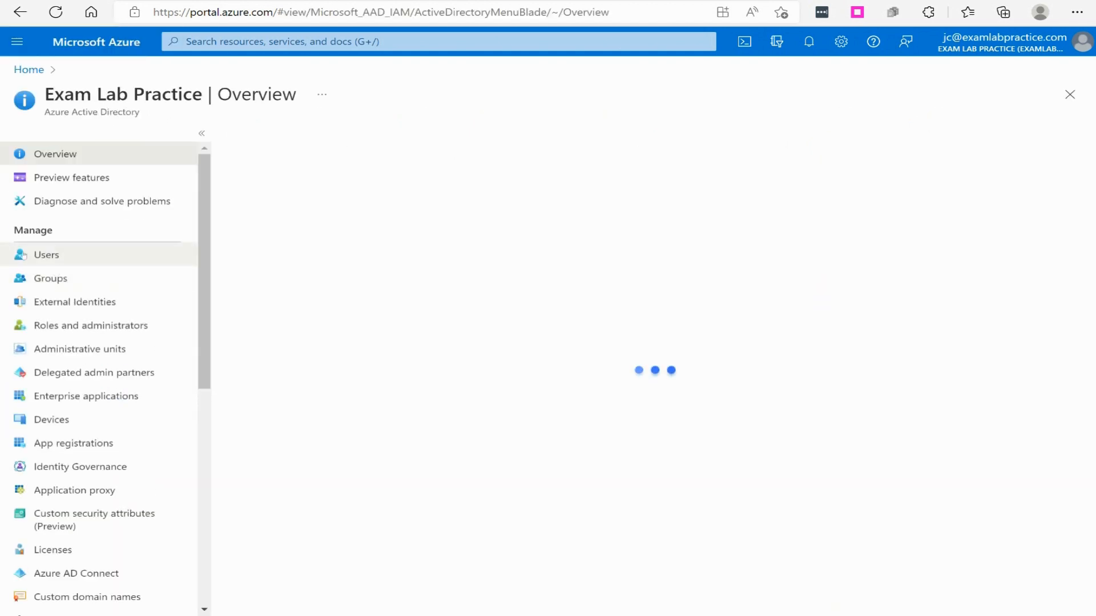
left_click(45, 254)
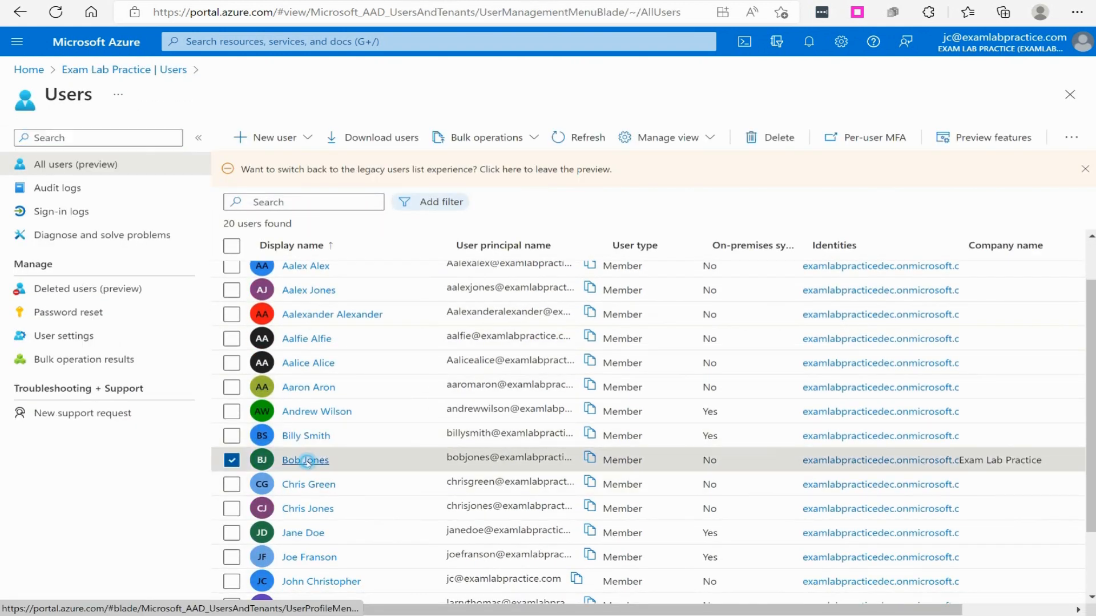
left_click(304, 460)
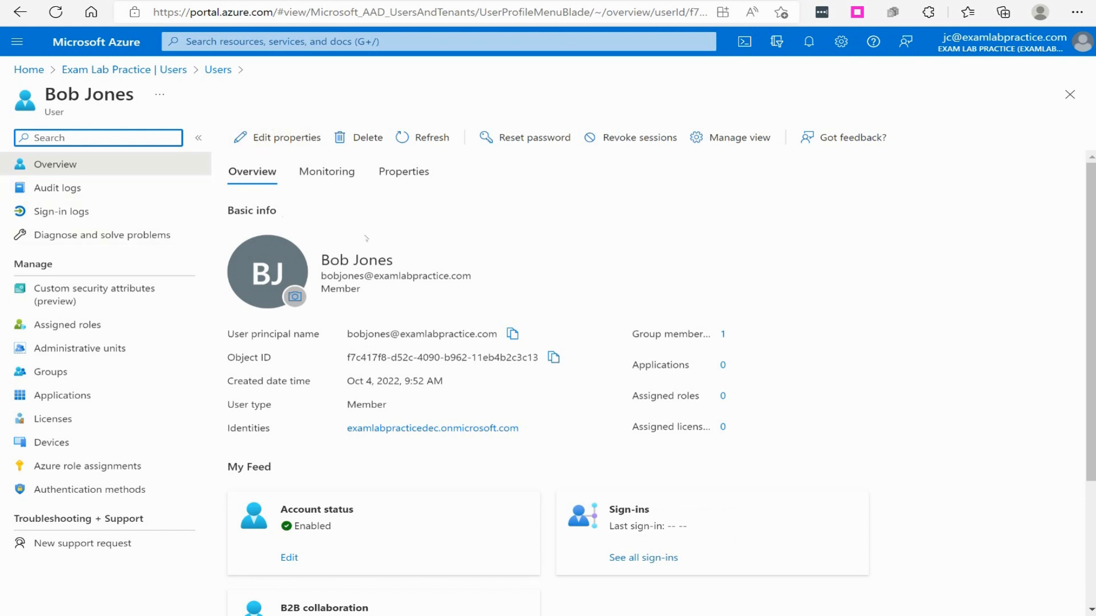
mouse_move(443, 314)
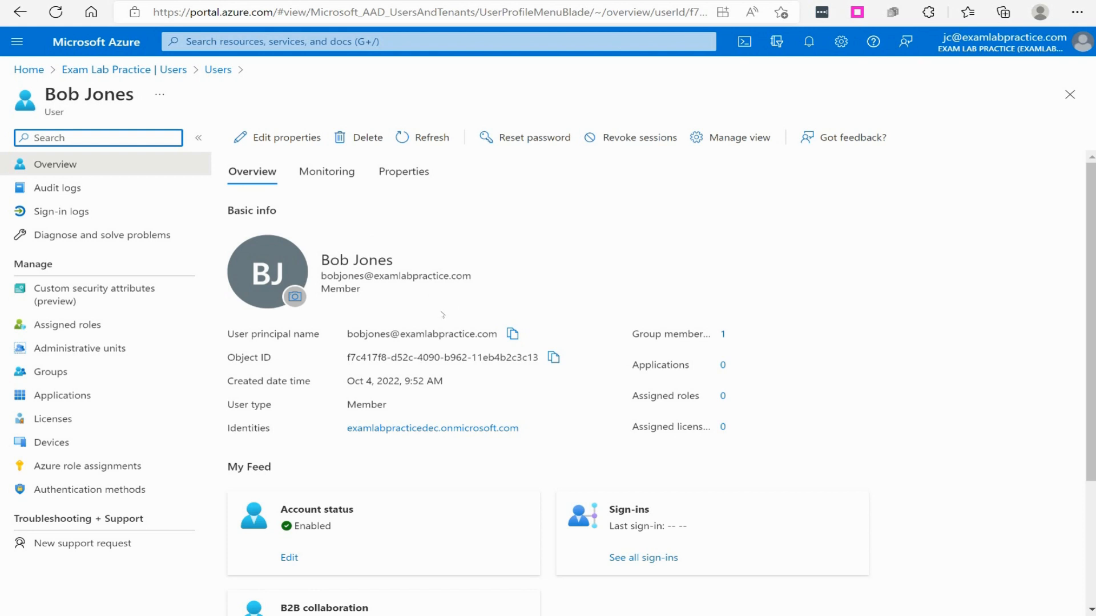
scroll("down", 3)
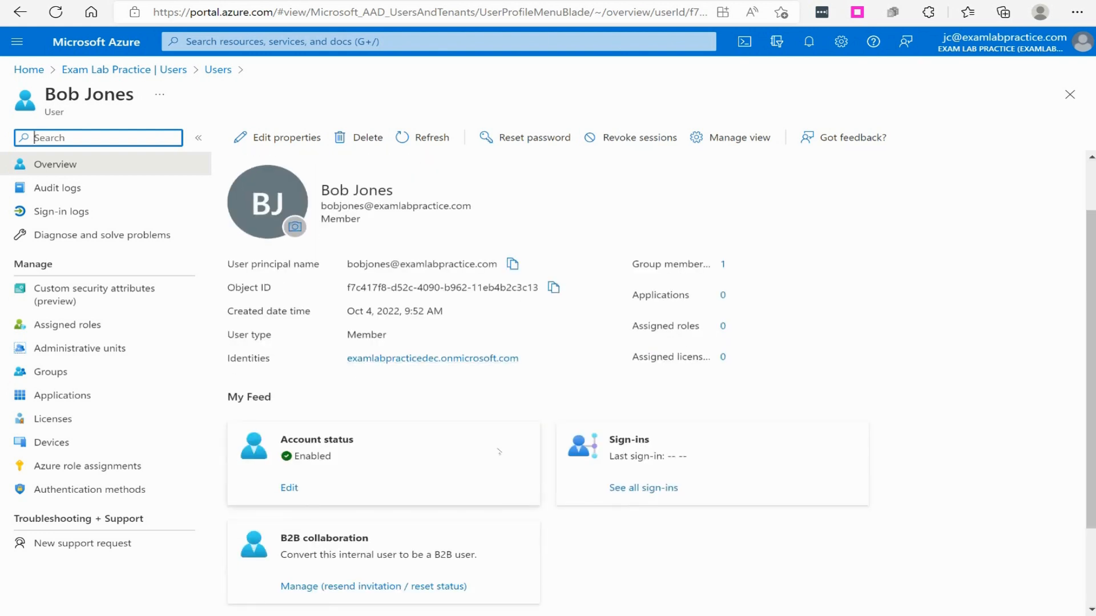
scroll("down", 3)
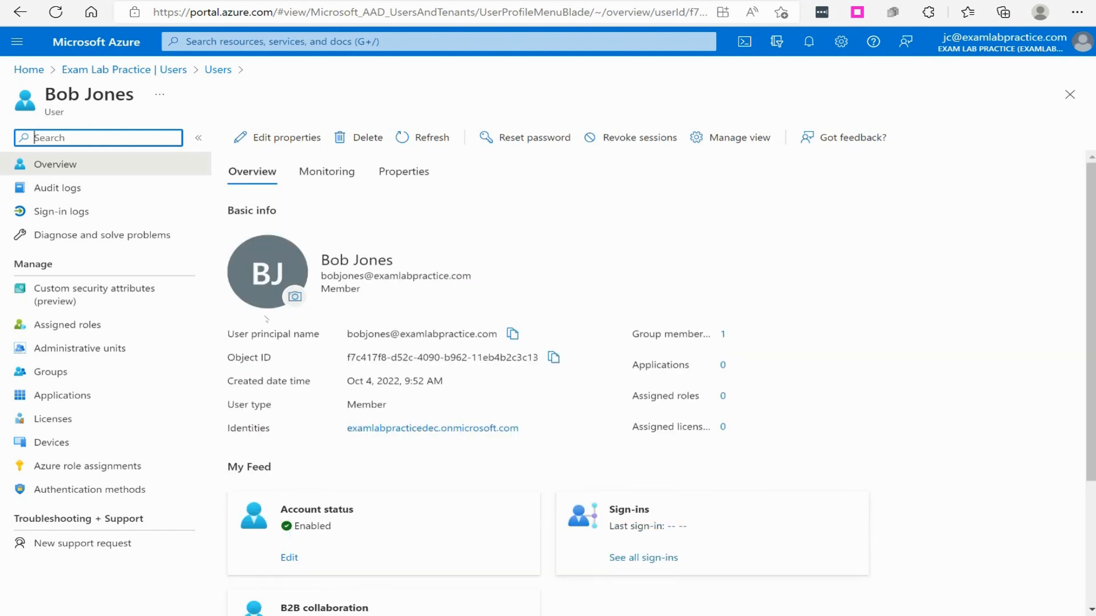
Step: Review Bob Jones's editable identity and contact properties form, then cancel without saving
scroll("down", 3)
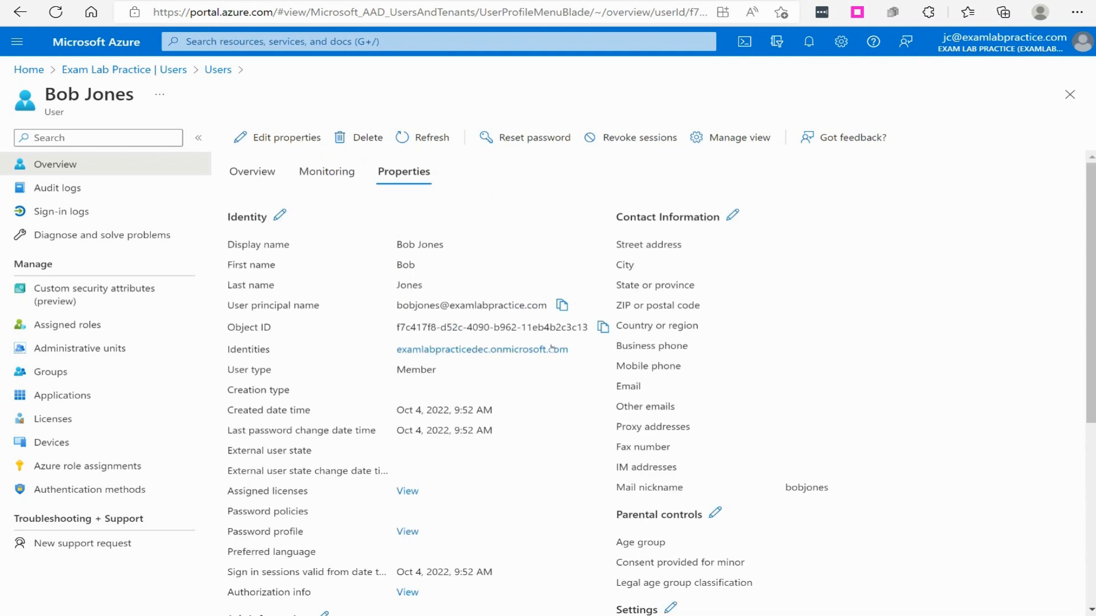
mouse_move(749, 226)
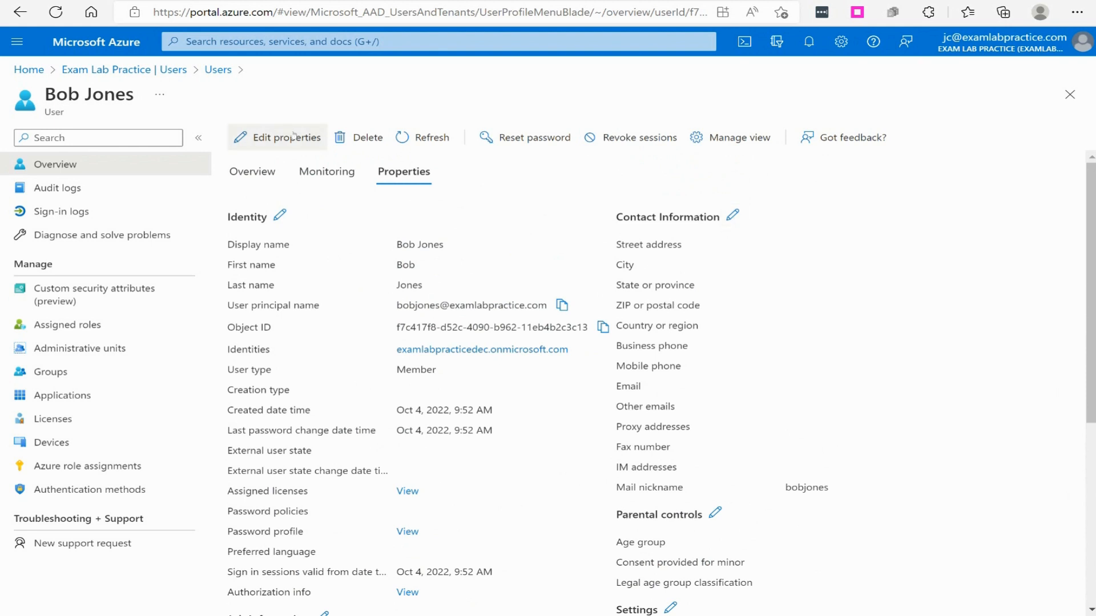
left_click(283, 137)
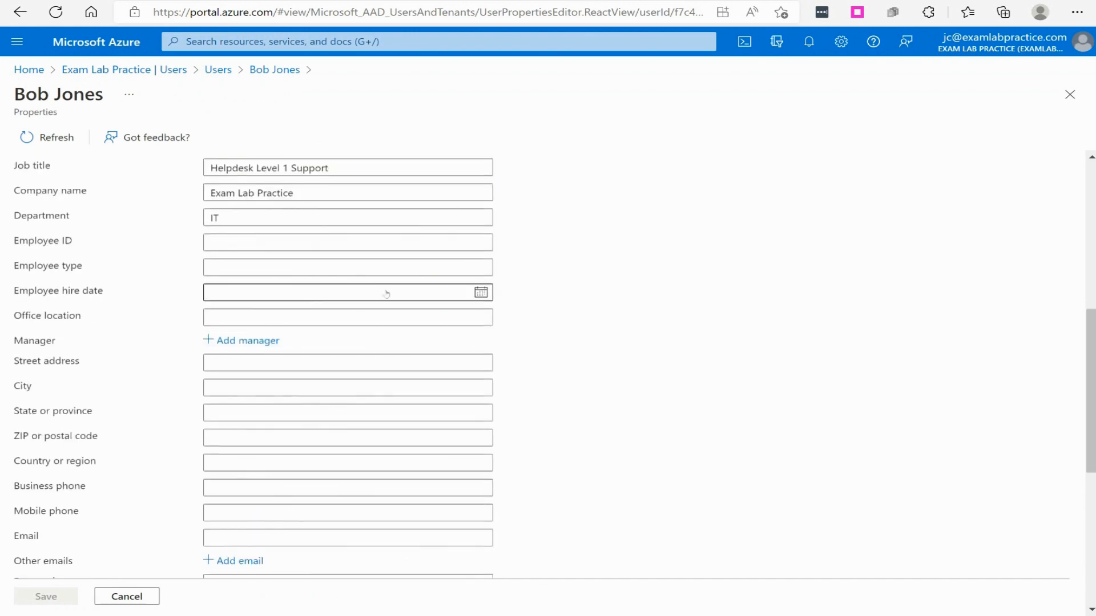
scroll("down", 3)
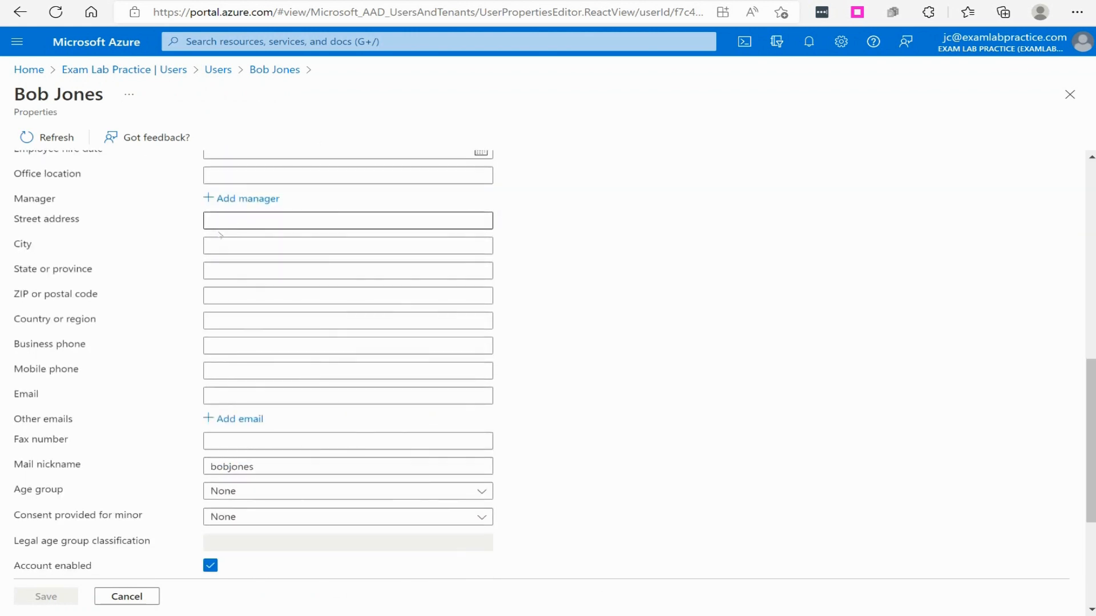
scroll("down", 3)
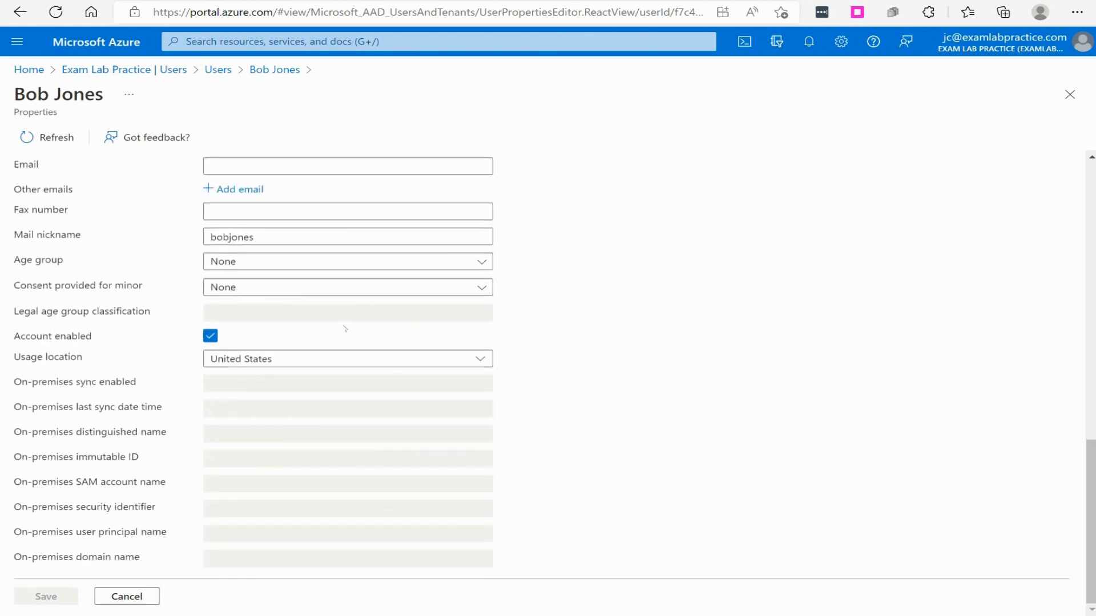
scroll("down", 3)
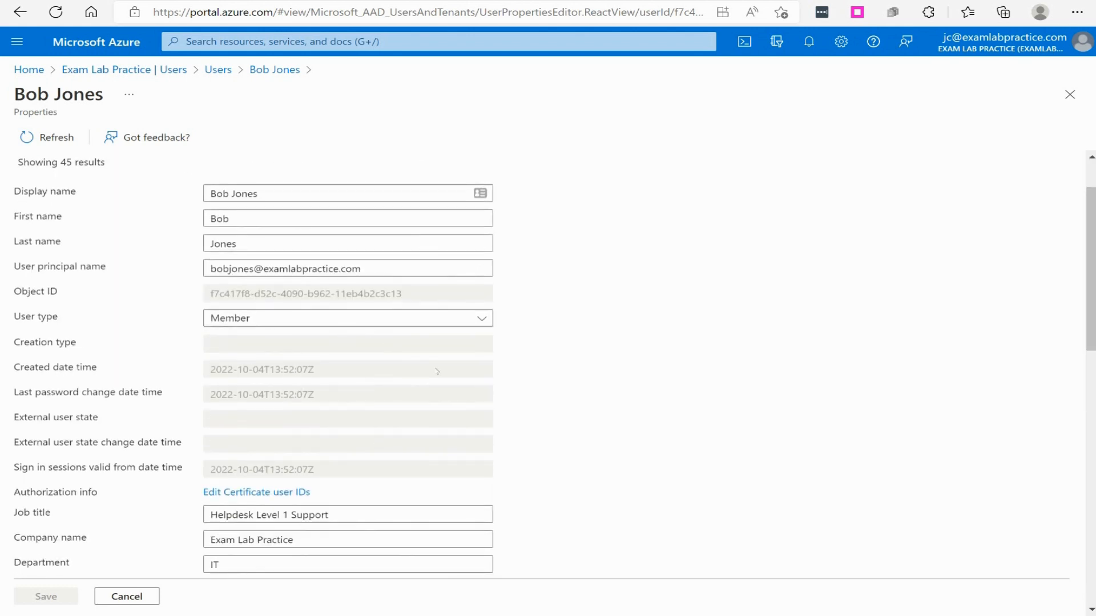
scroll("down", 3)
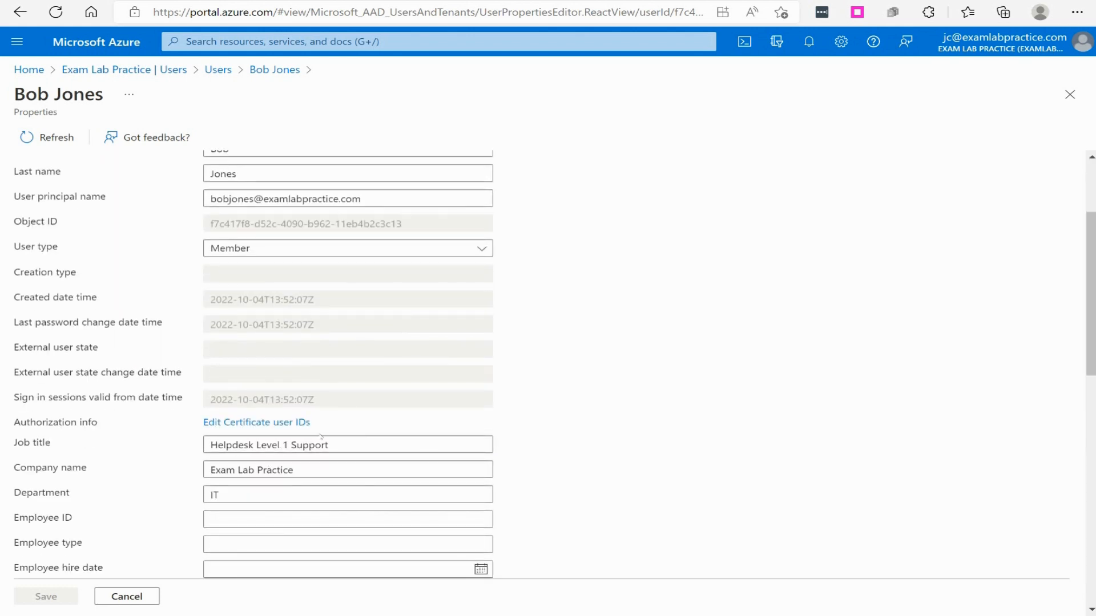
scroll("down", 3)
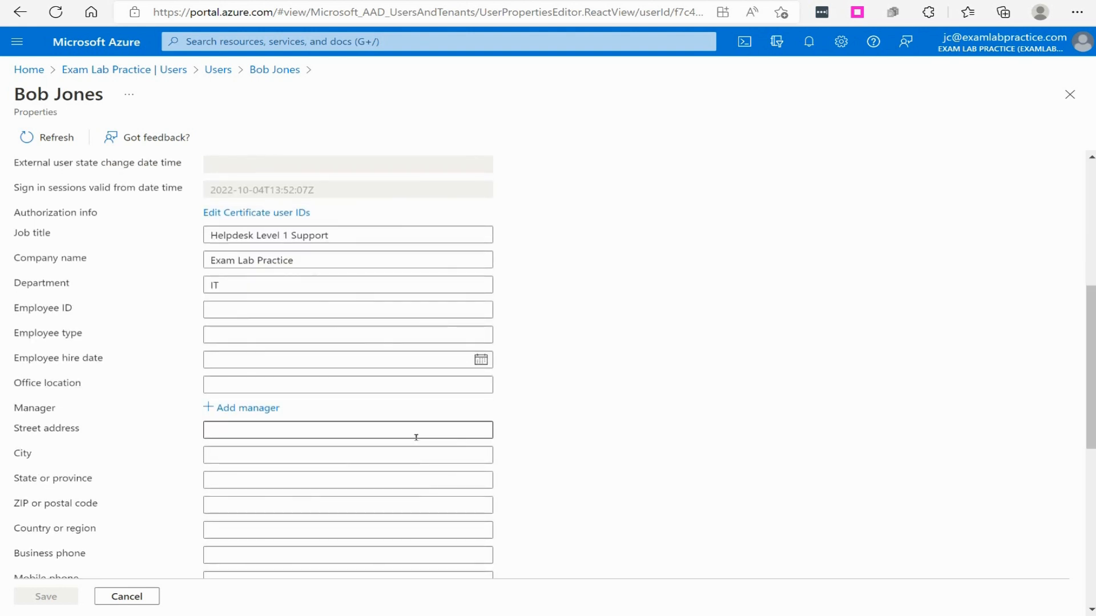
scroll("down", 3)
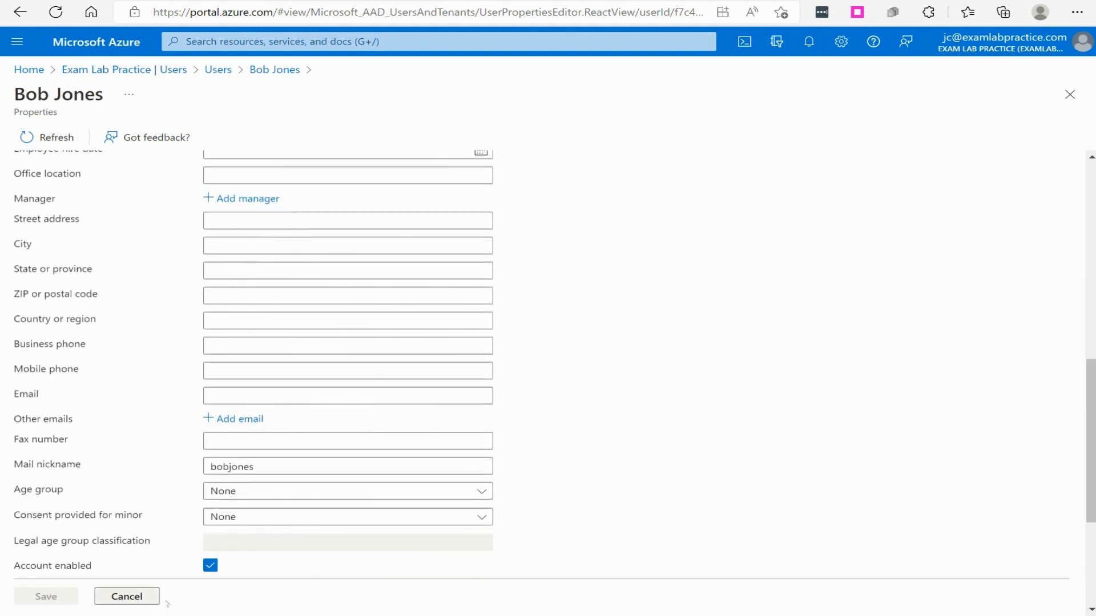
left_click(126, 596)
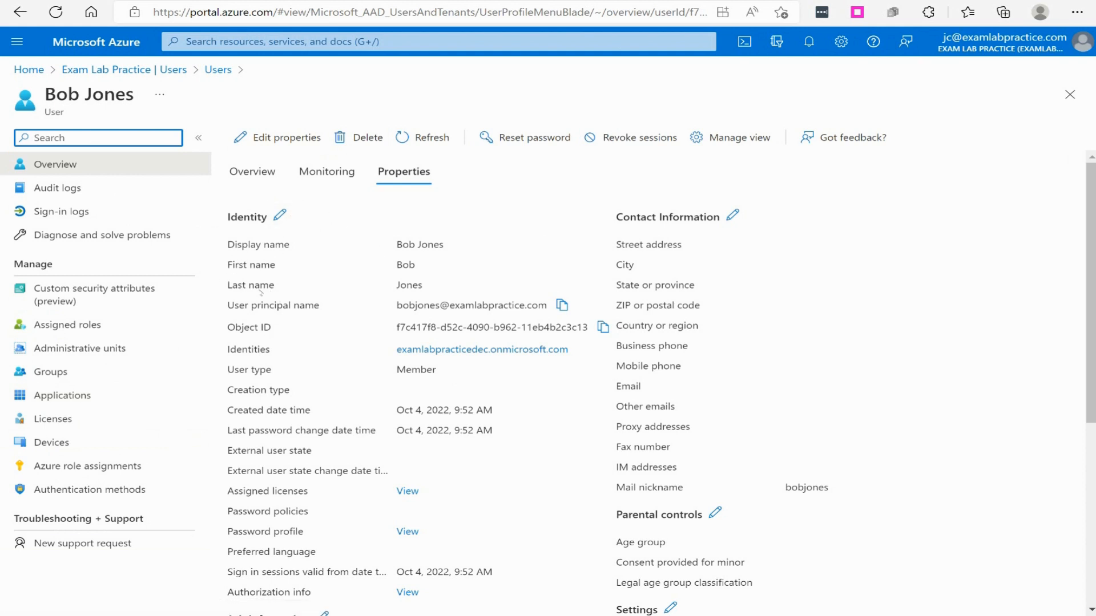
left_click(326, 172)
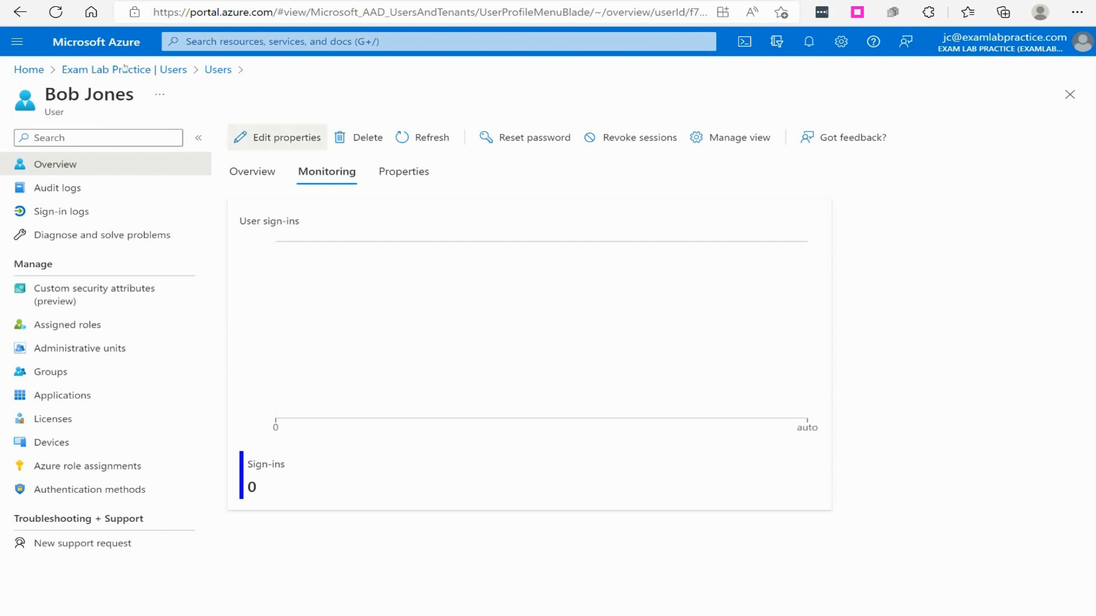
left_click(17, 41)
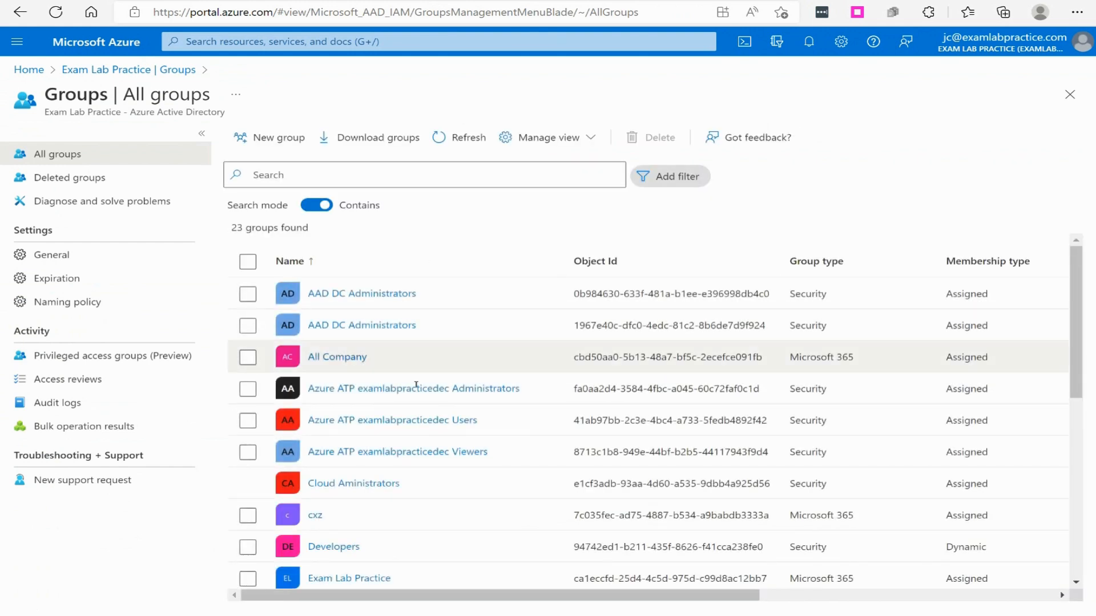
scroll("down", 3)
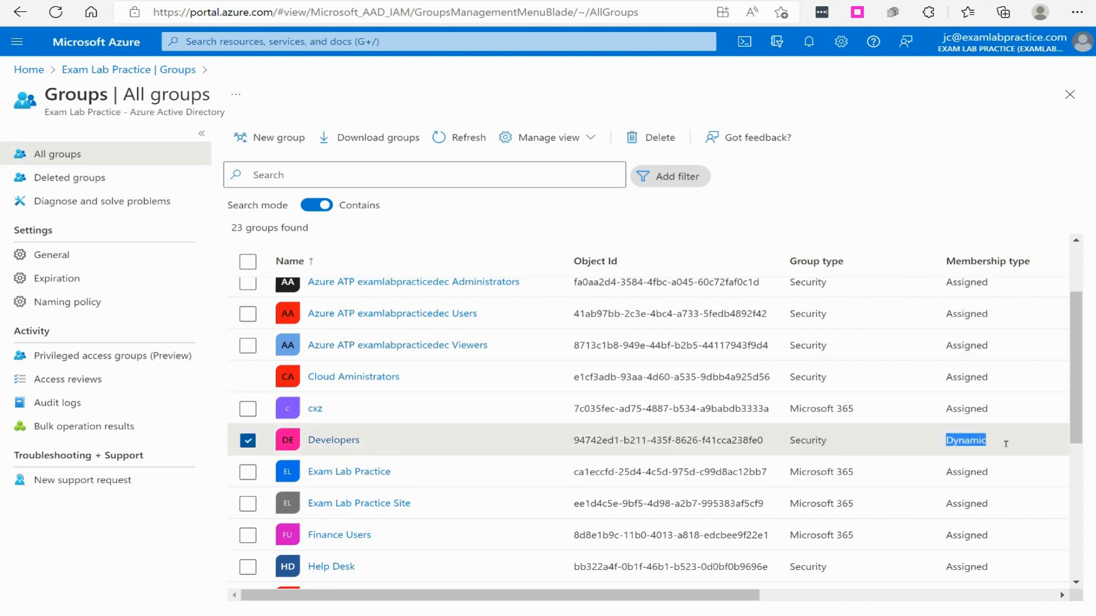
left_click(333, 440)
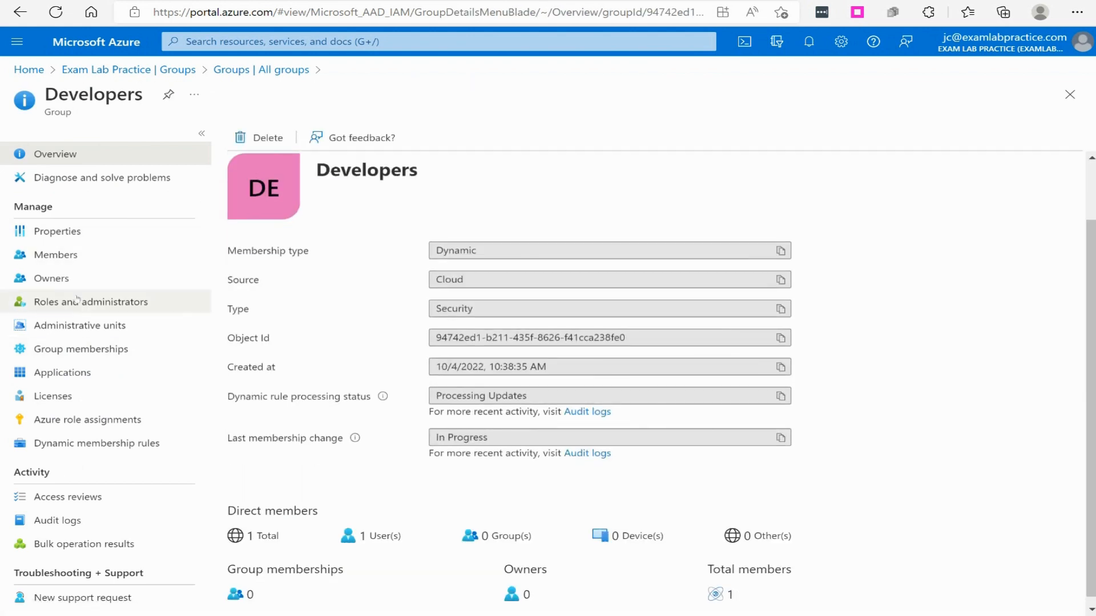
left_click(57, 231)
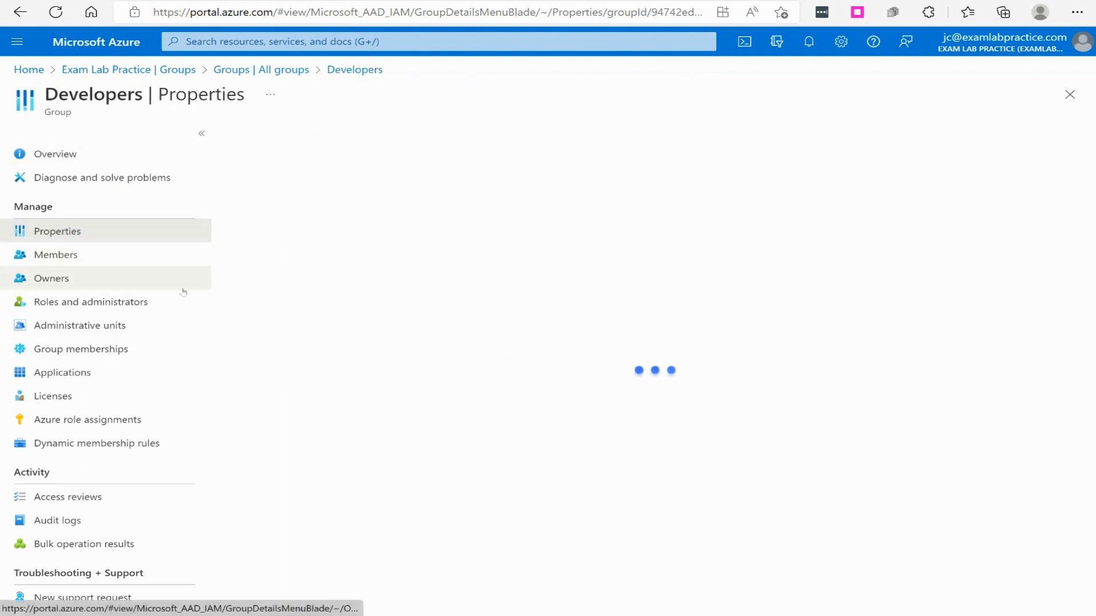
left_click(57, 231)
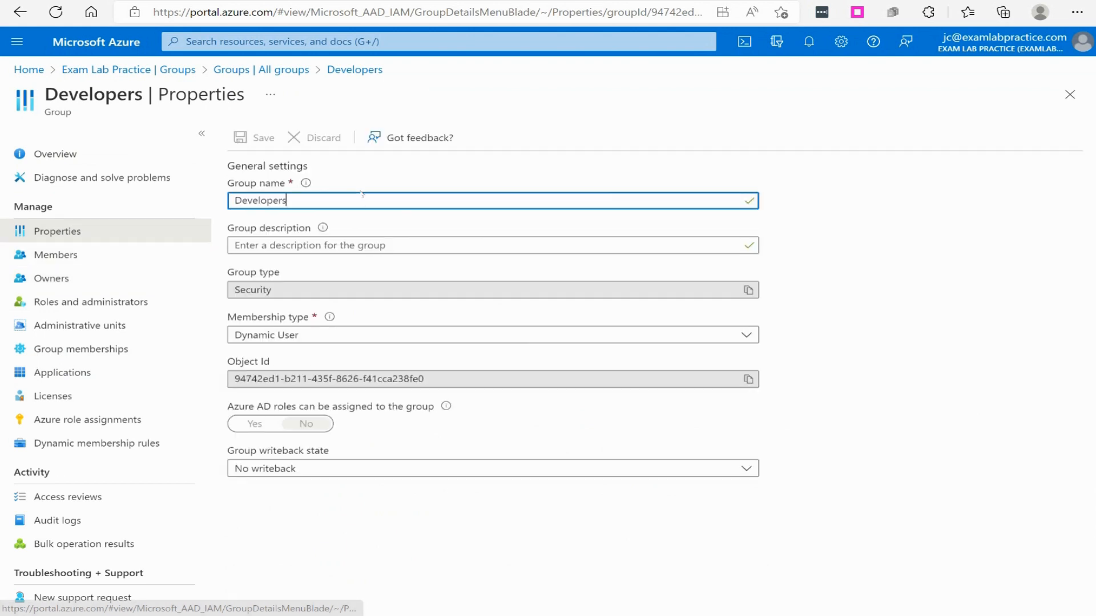
mouse_move(676, 331)
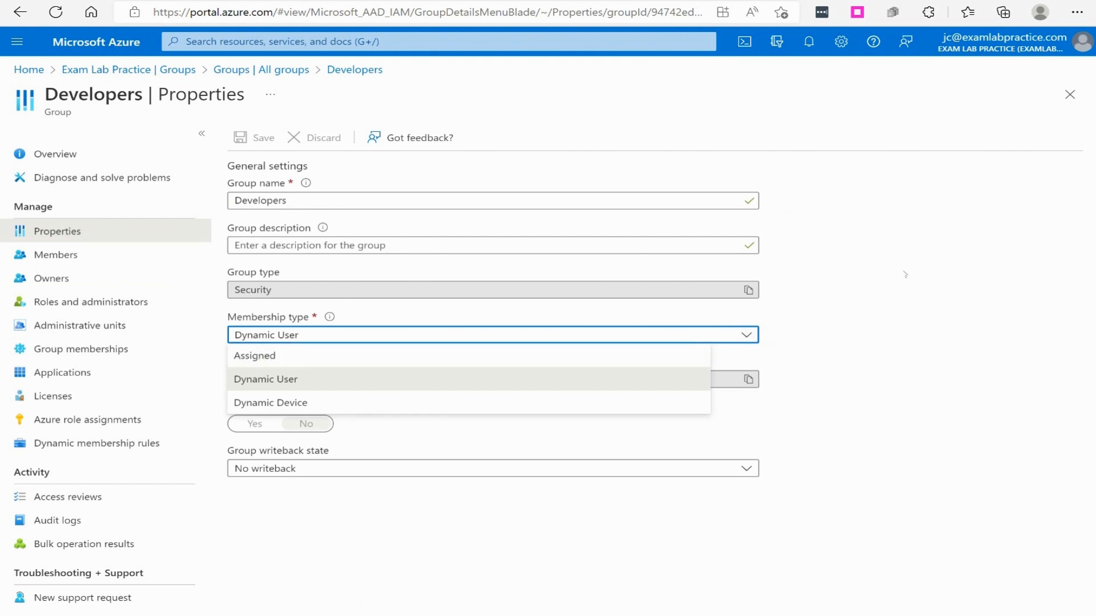
left_click(264, 380)
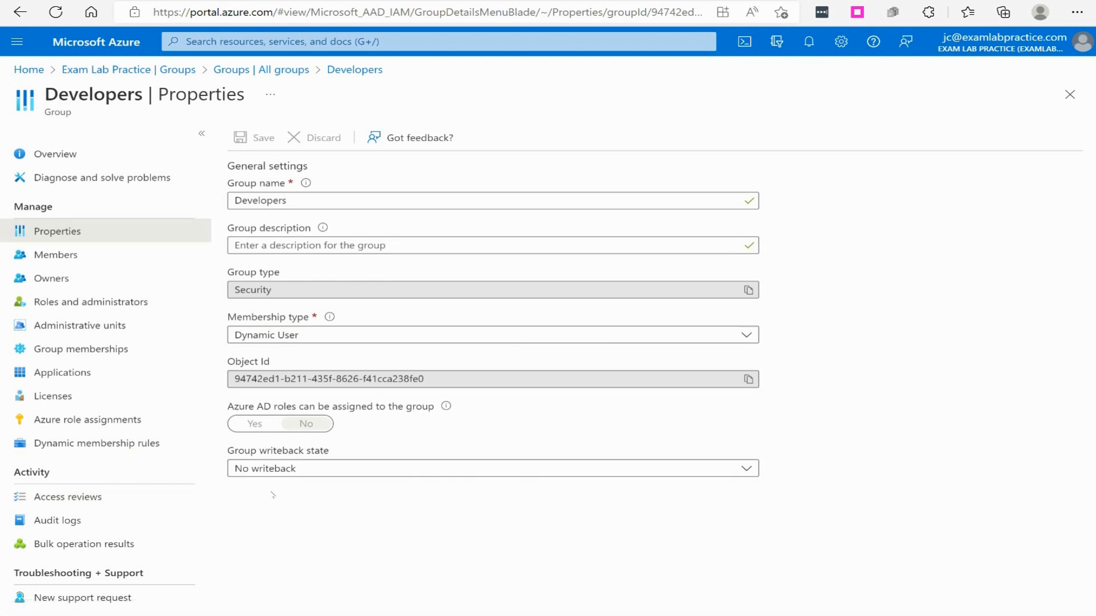
left_click(313, 477)
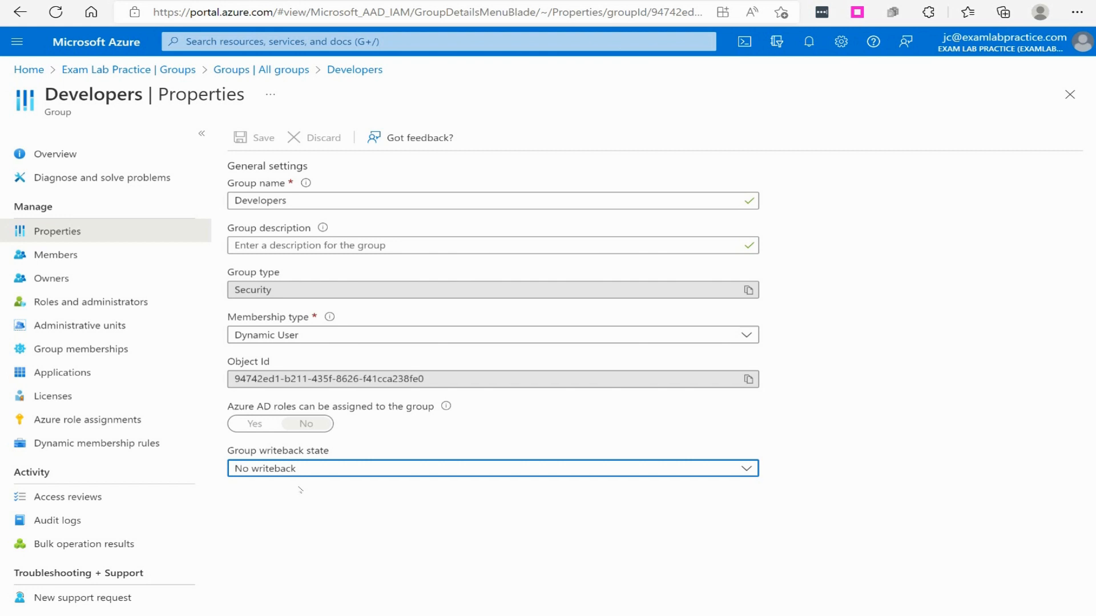
mouse_move(269, 433)
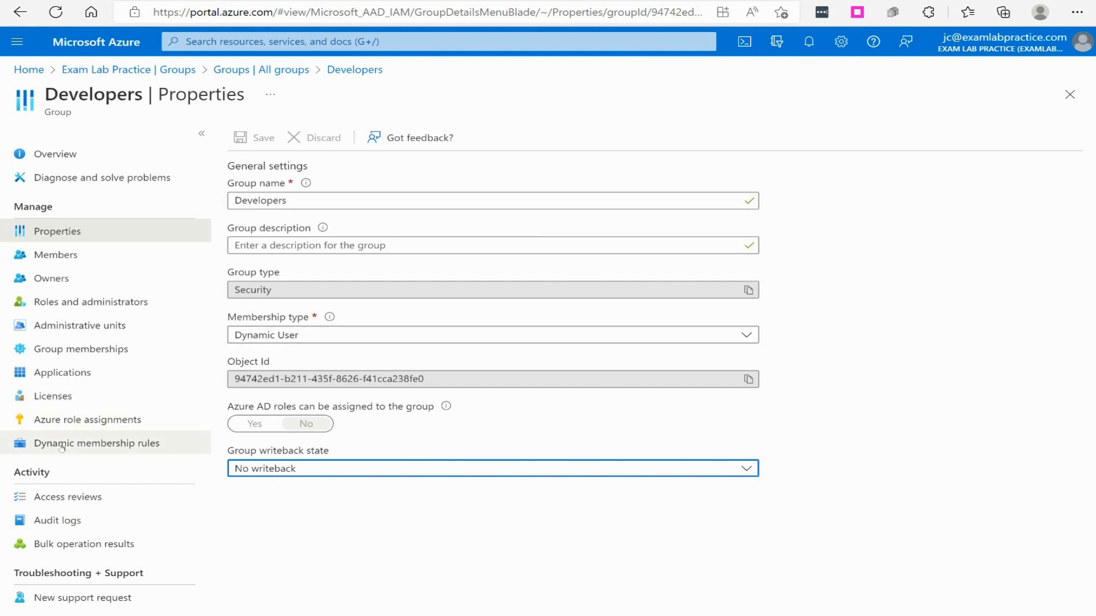
mouse_move(112, 447)
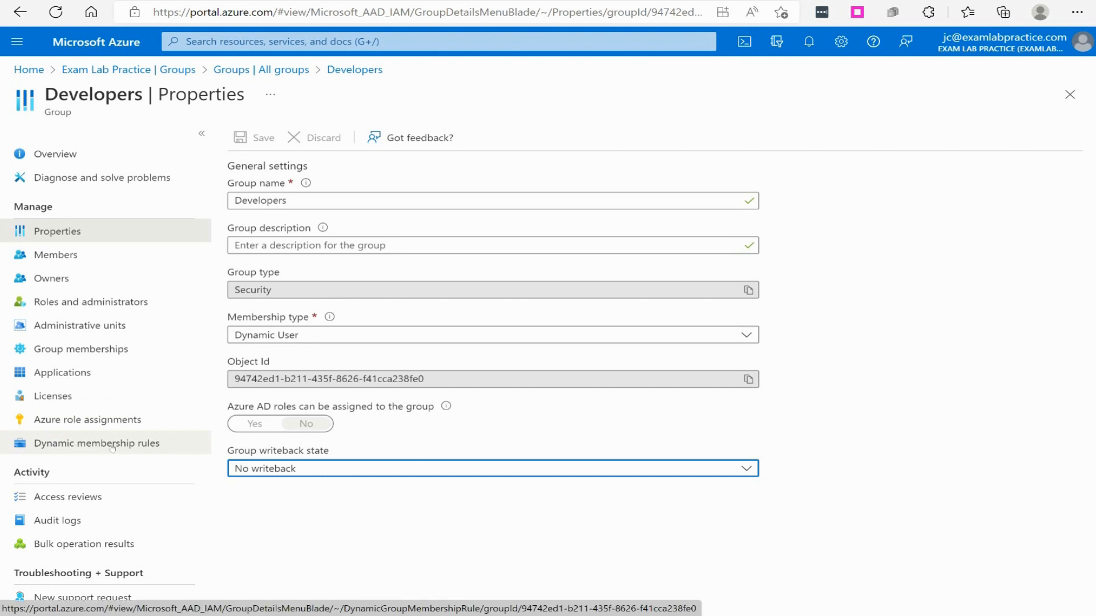
Step: View the Developers group's dynamic membership rule and empty owners list, then return to All groups
left_click(96, 443)
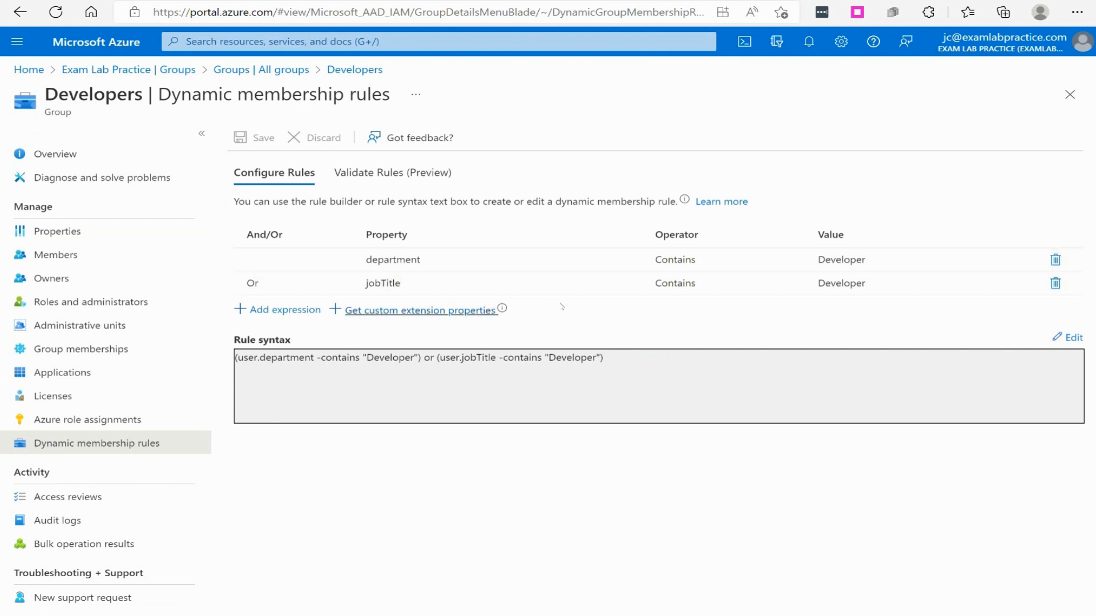
left_click(393, 261)
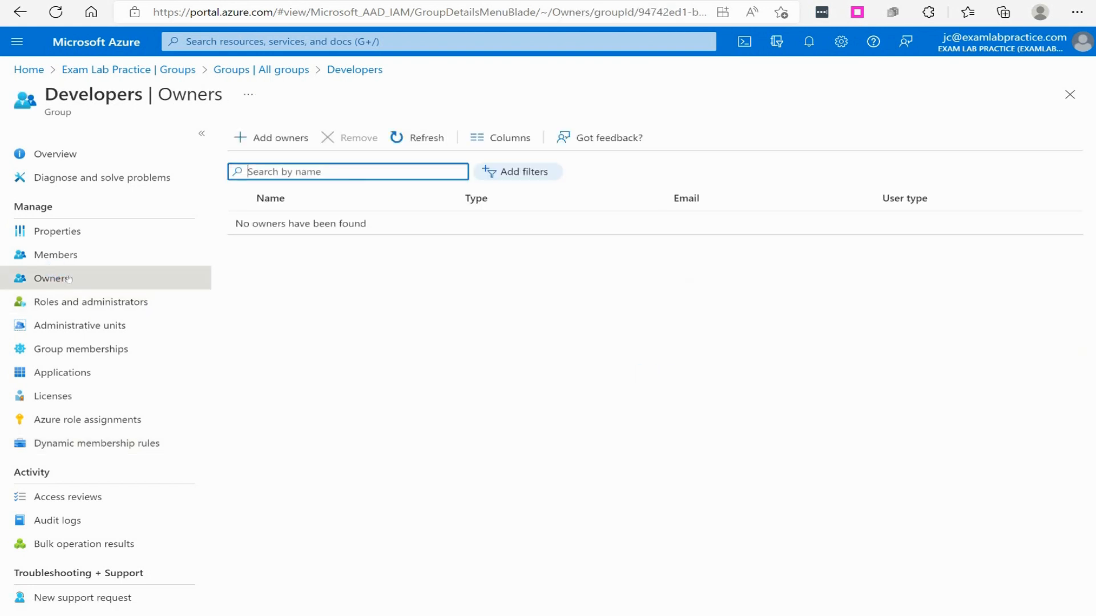
left_click(55, 255)
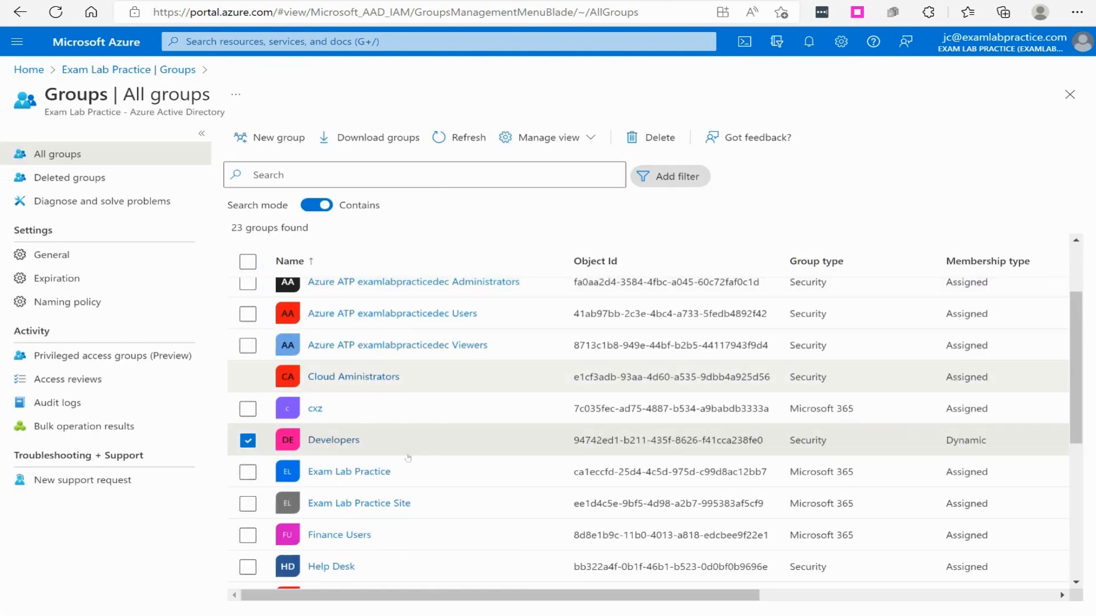
scroll("down", 3)
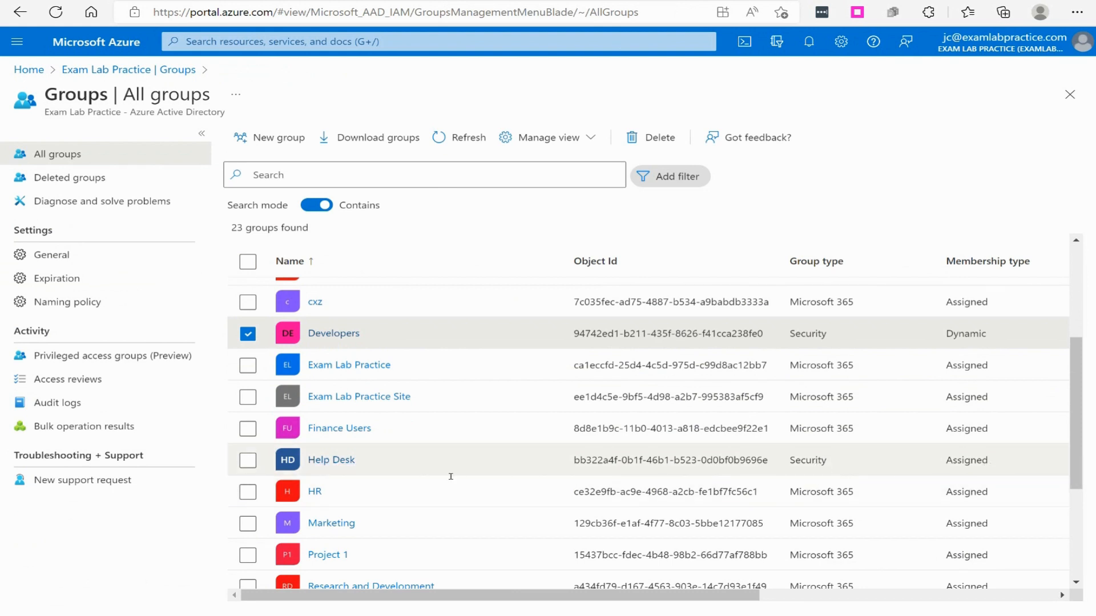
Step: Open the Help Desk group's properties and check its membership type choices, leaving them unchanged
left_click(331, 460)
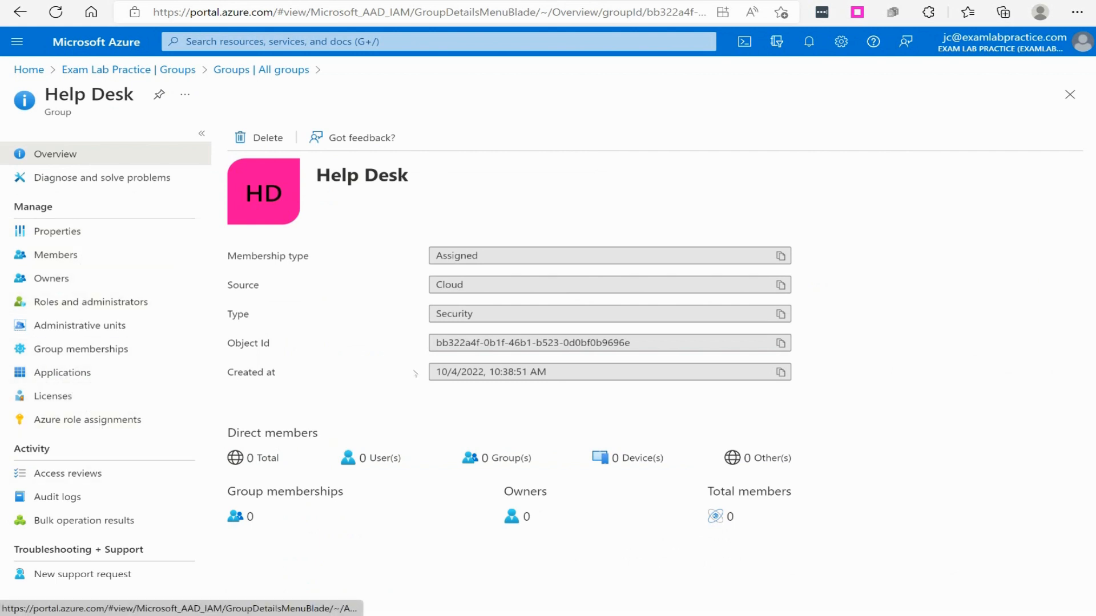
left_click(57, 231)
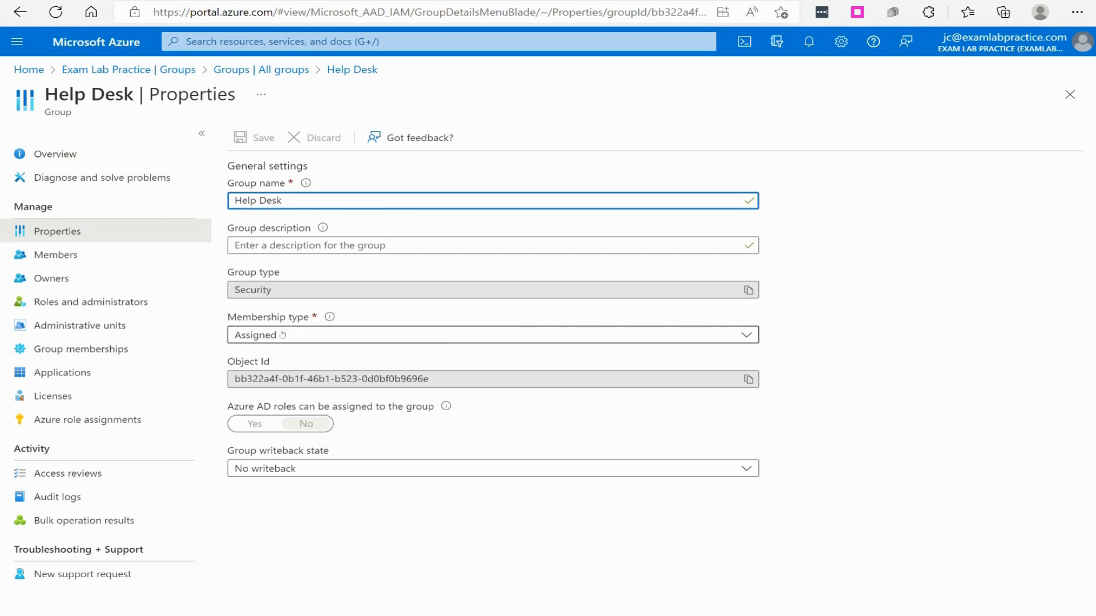
left_click(490, 345)
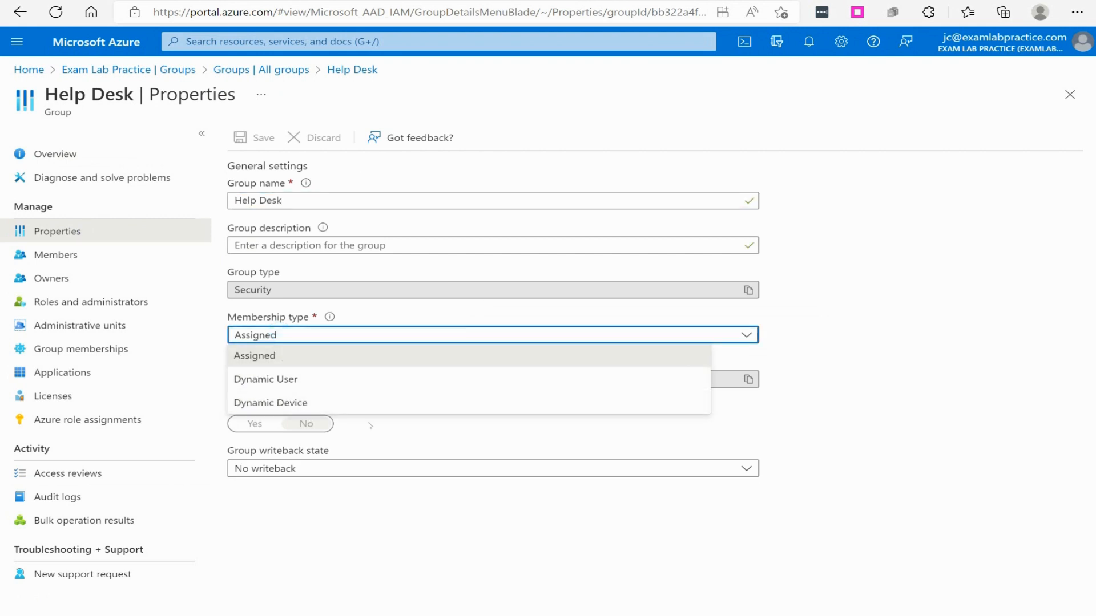
left_click(254, 356)
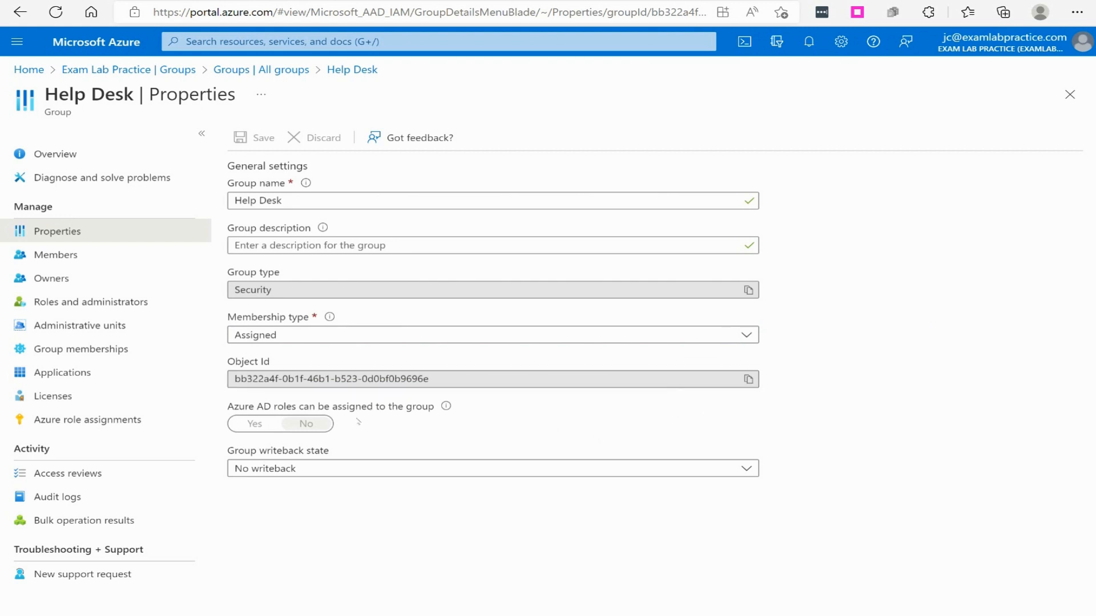
mouse_move(511, 208)
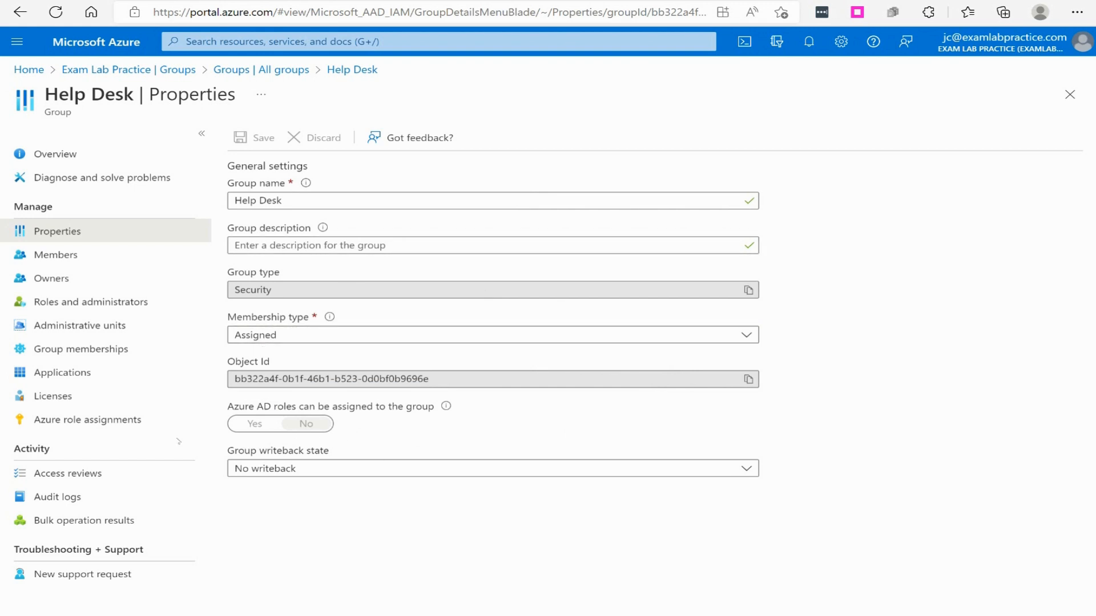
mouse_move(75, 265)
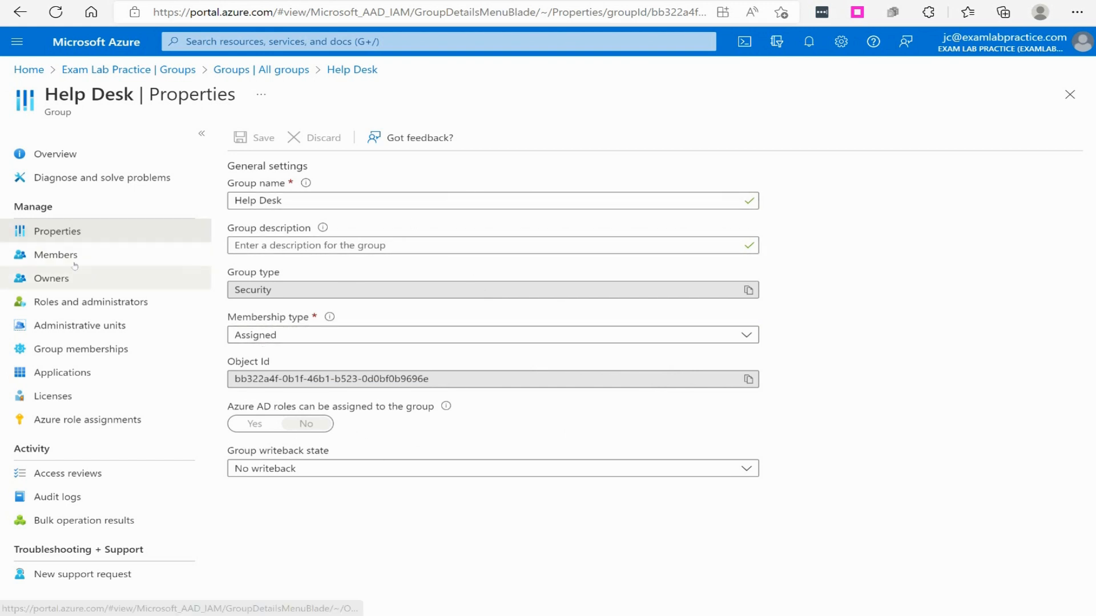
Step: Review the Help Desk group's members, owners and empty administrative units list
left_click(55, 255)
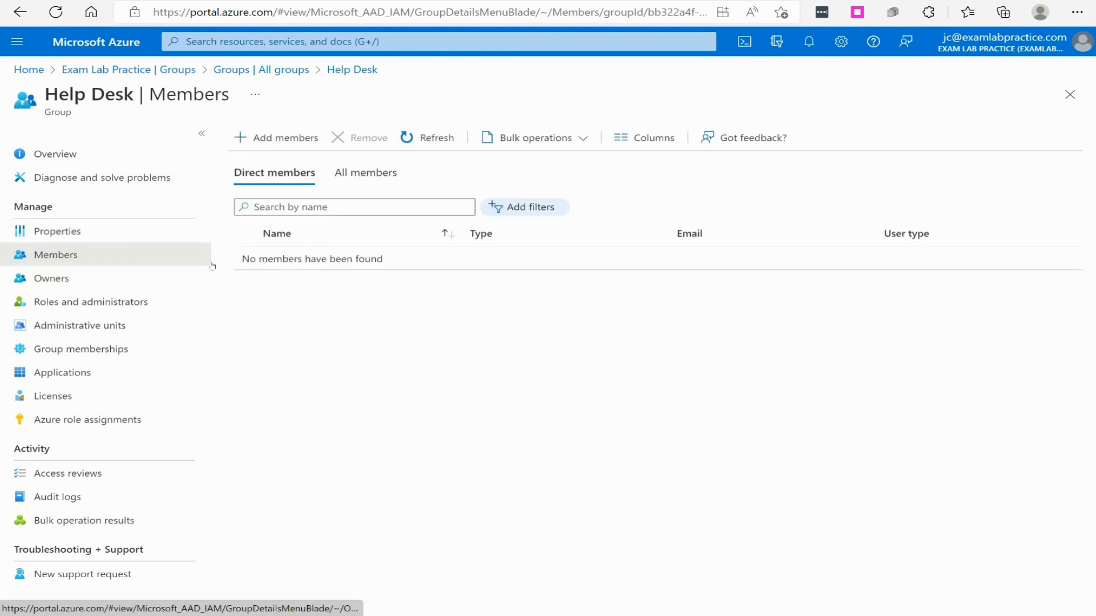
left_click(51, 279)
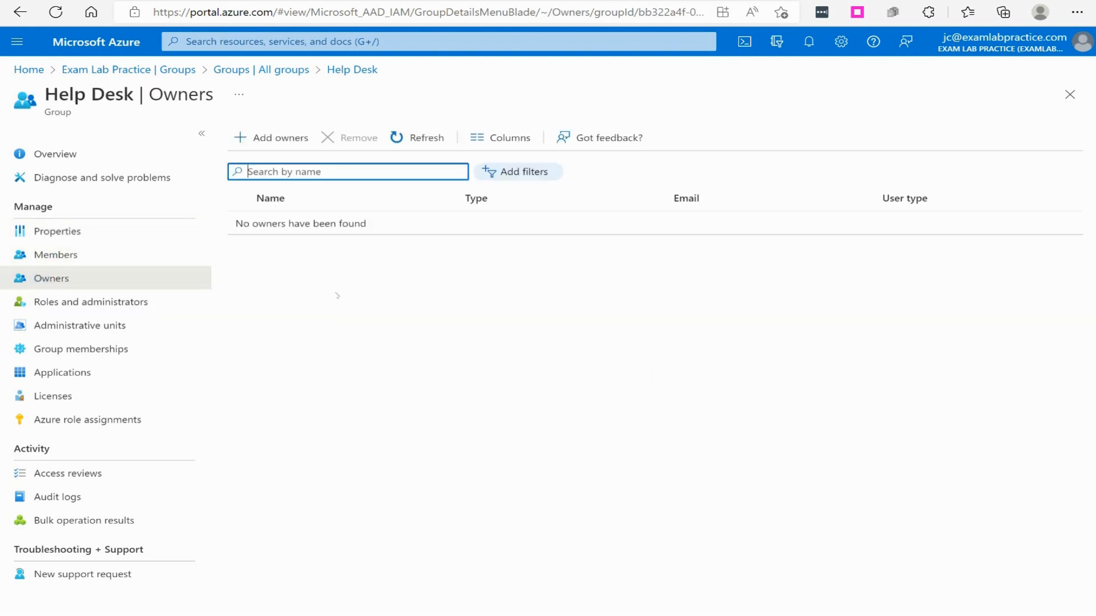
mouse_move(69, 309)
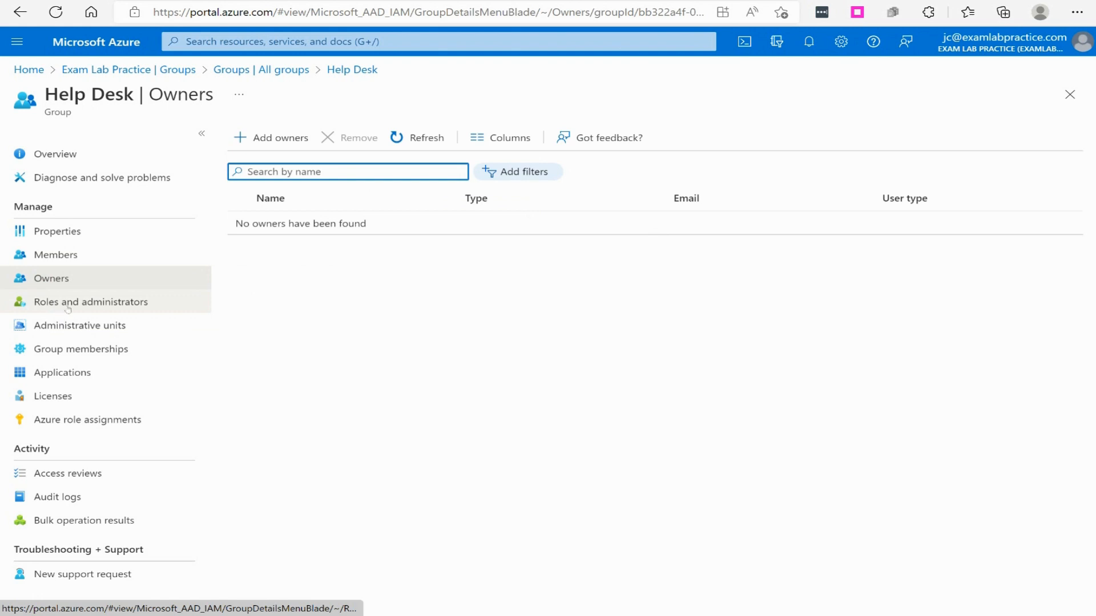
left_click(80, 325)
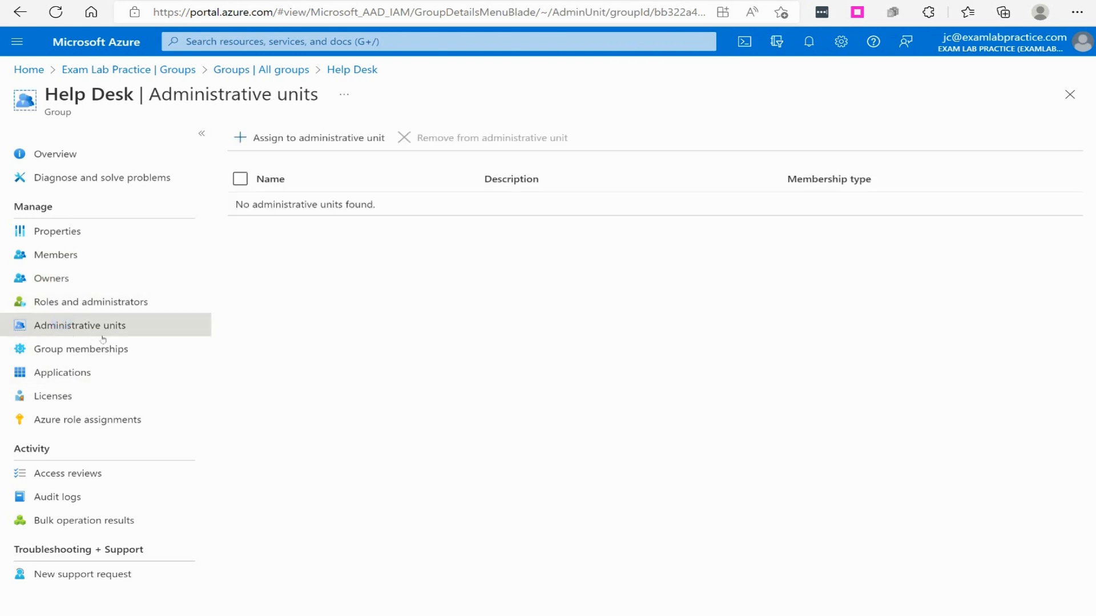
mouse_move(155, 370)
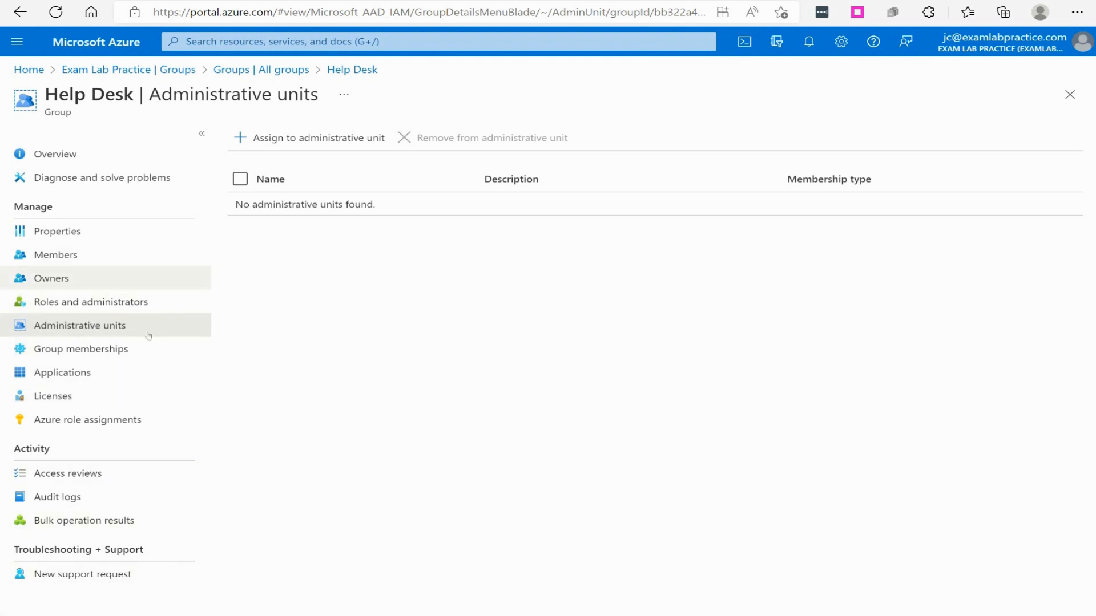
Step: Return to the Help Desk group's properties showing Assigned membership and no writeback
left_click(57, 230)
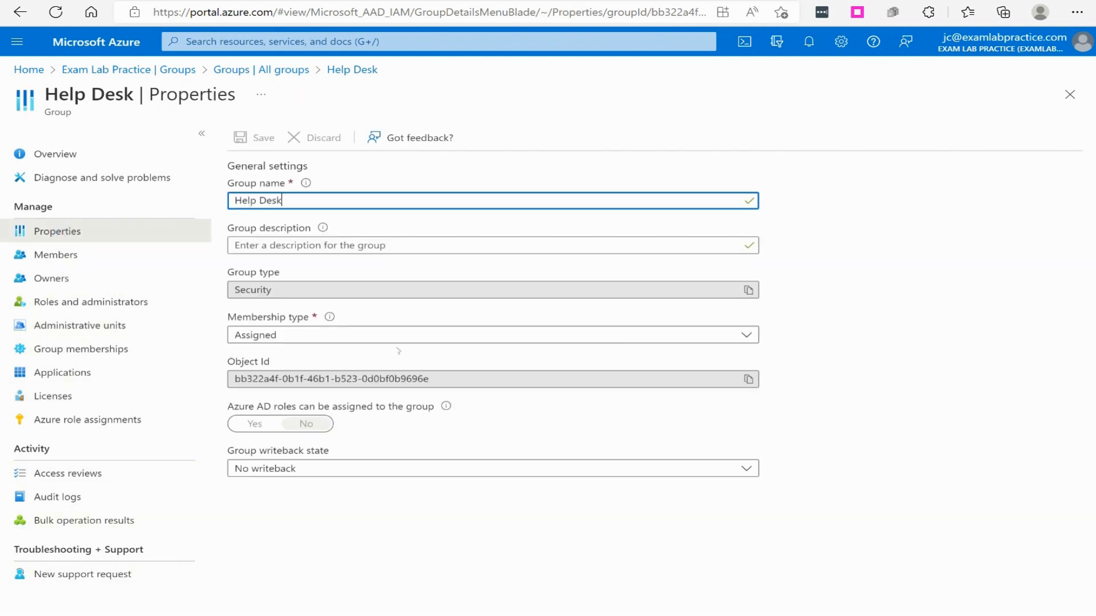
mouse_move(425, 368)
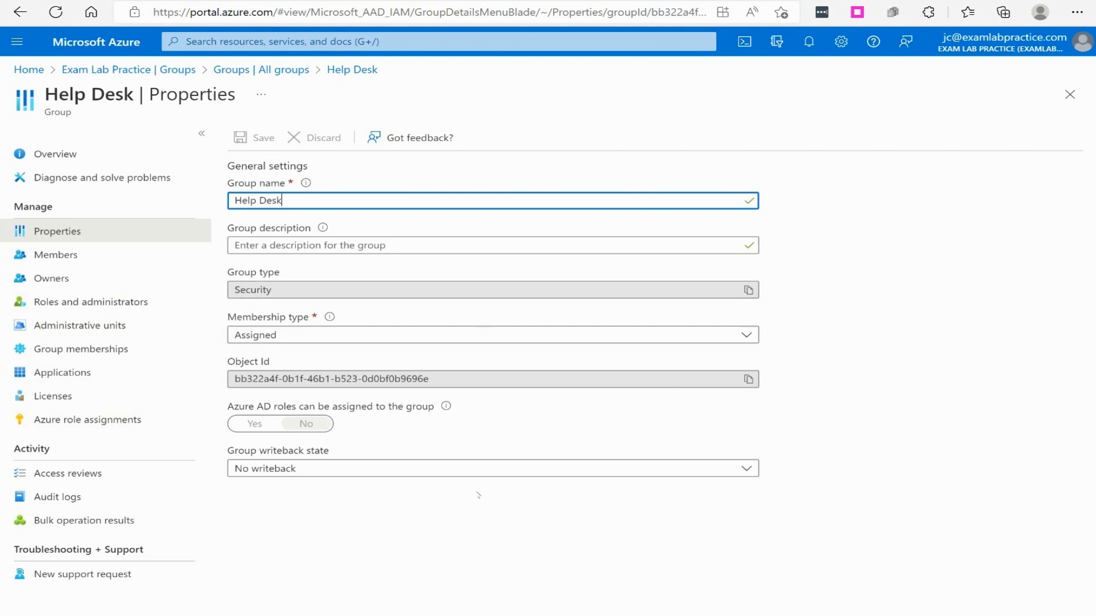
mouse_move(627, 601)
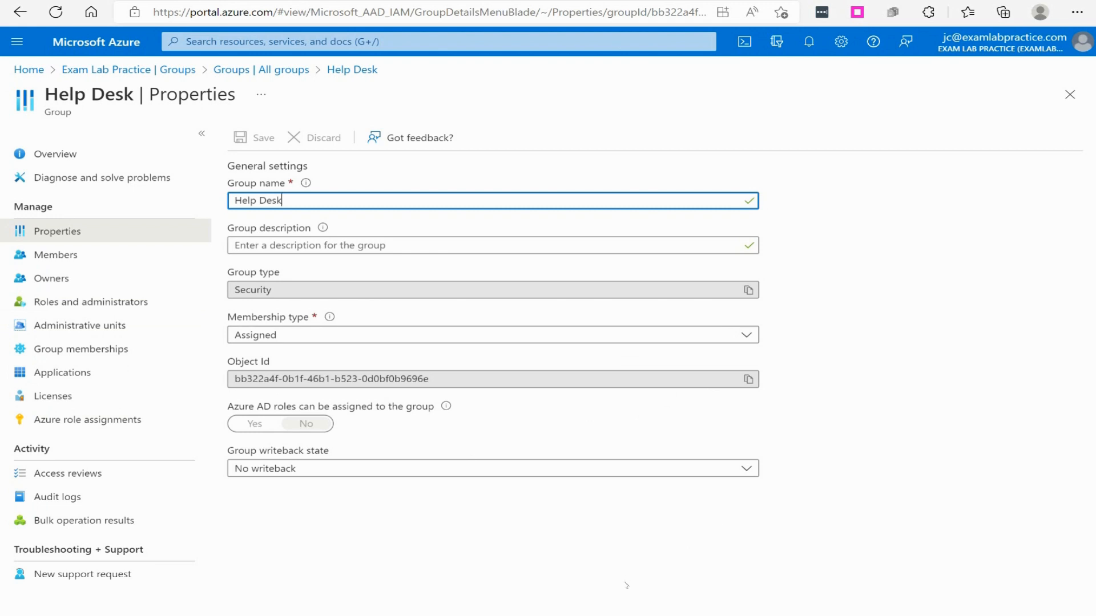
mouse_move(621, 523)
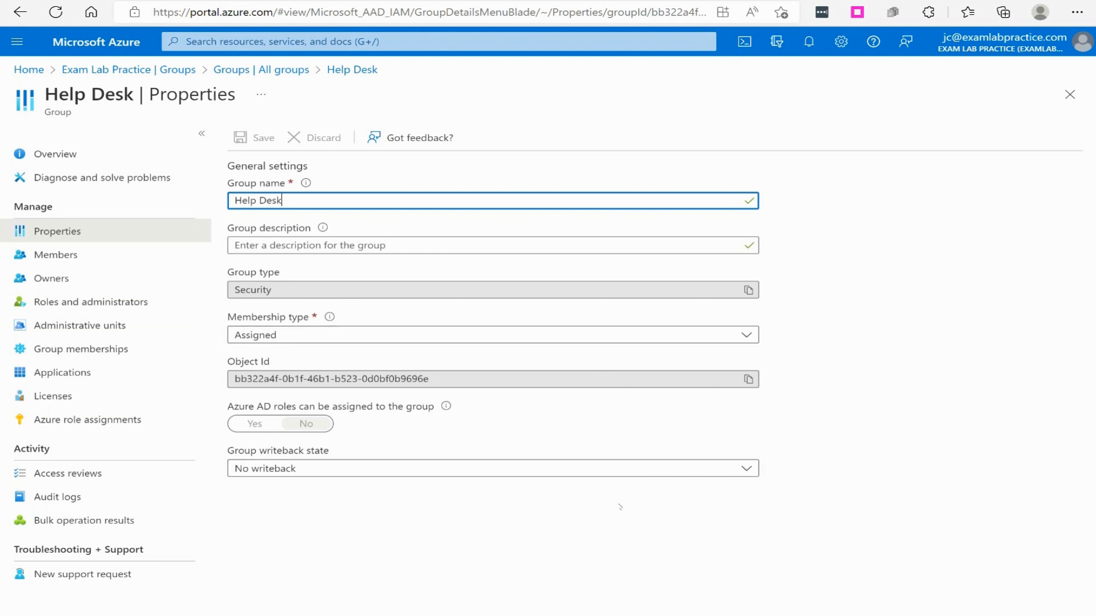